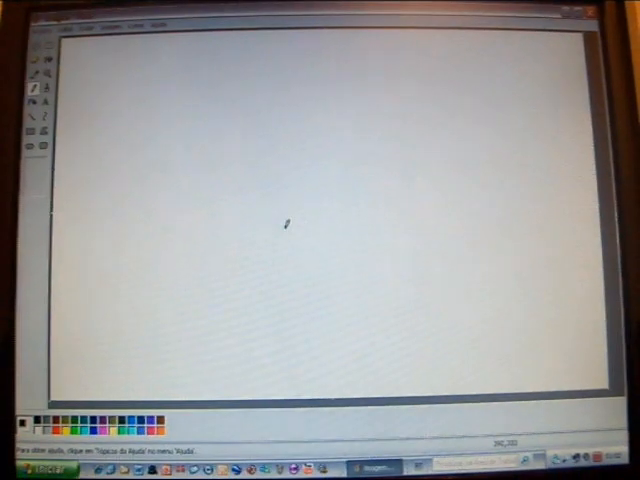
# Open the toy robot photo from the JPG photos folder via File > Open.
pyautogui.click(72, 25)
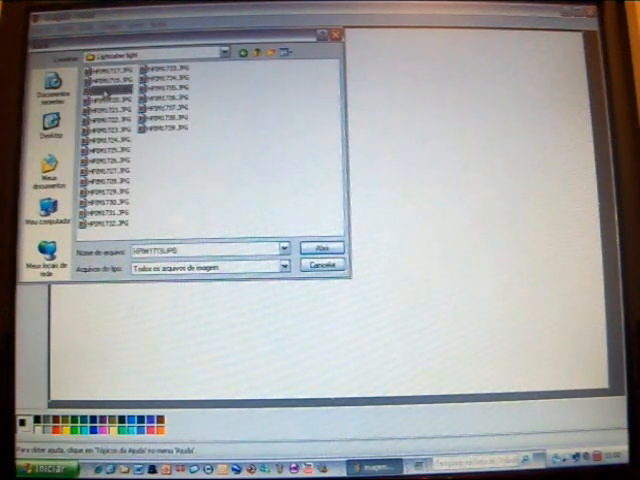
pyautogui.click(318, 248)
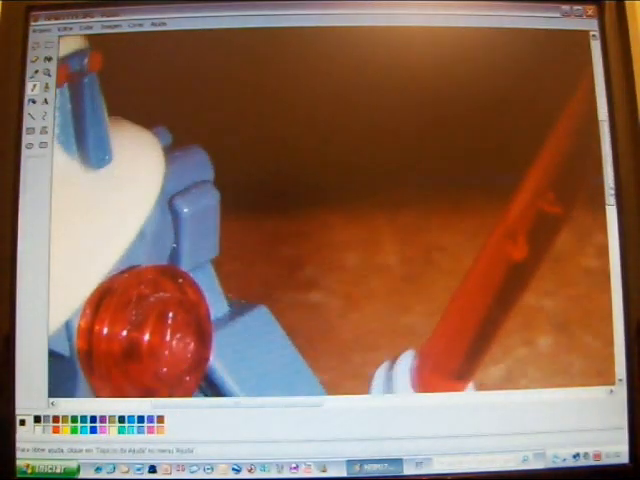